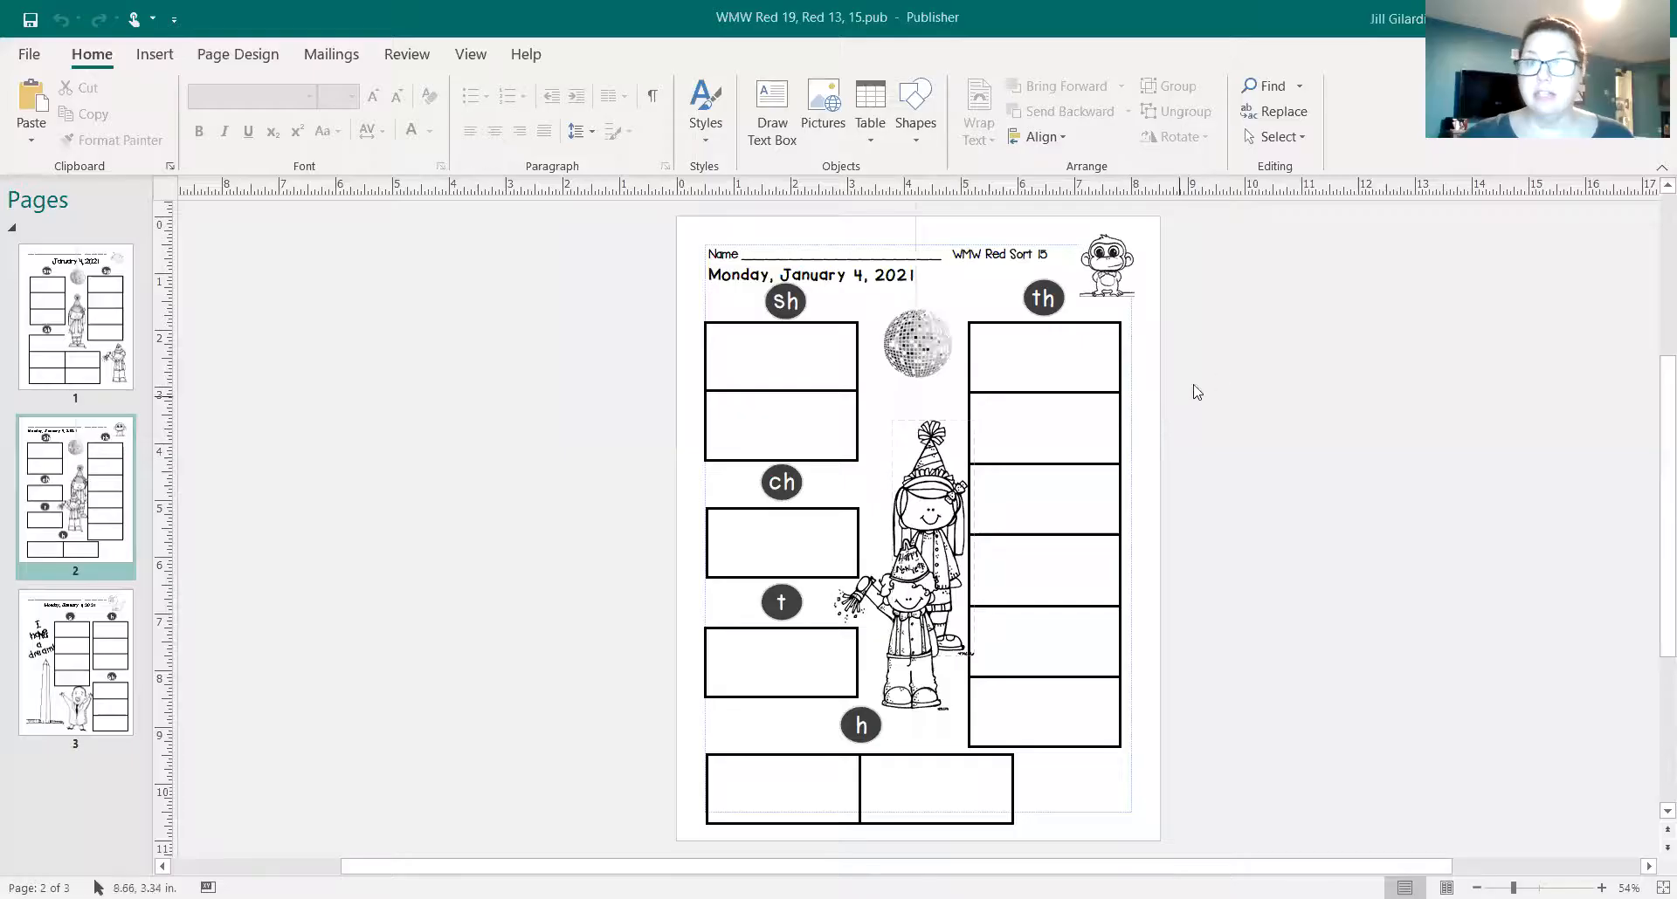
mouse_move(1213, 453)
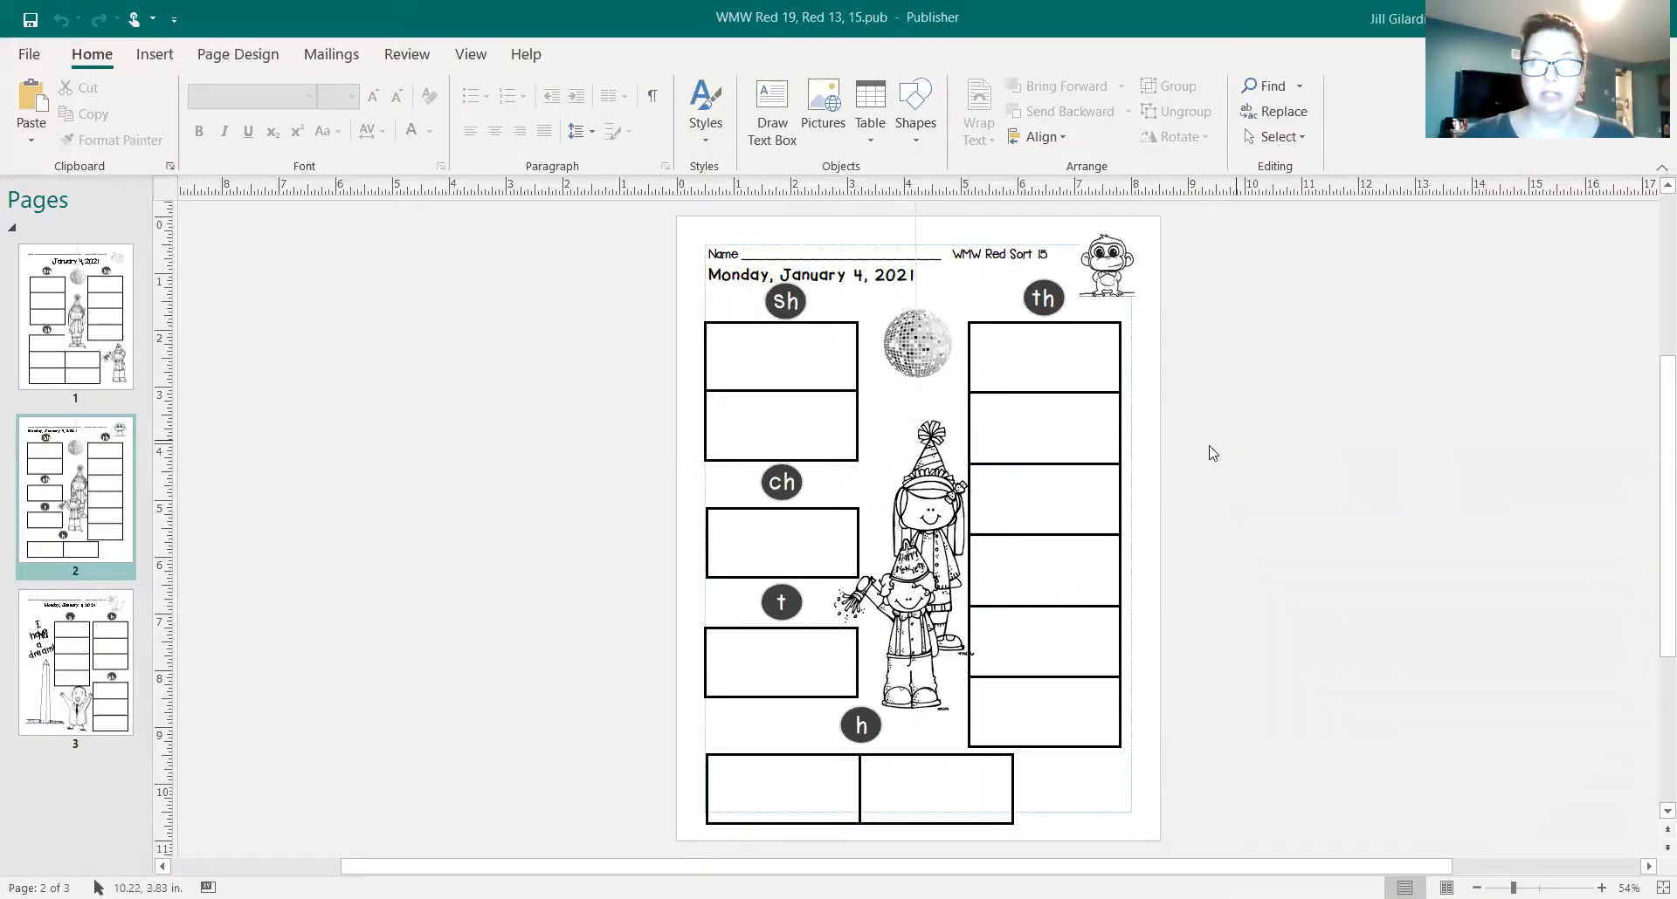
mouse_move(1280, 505)
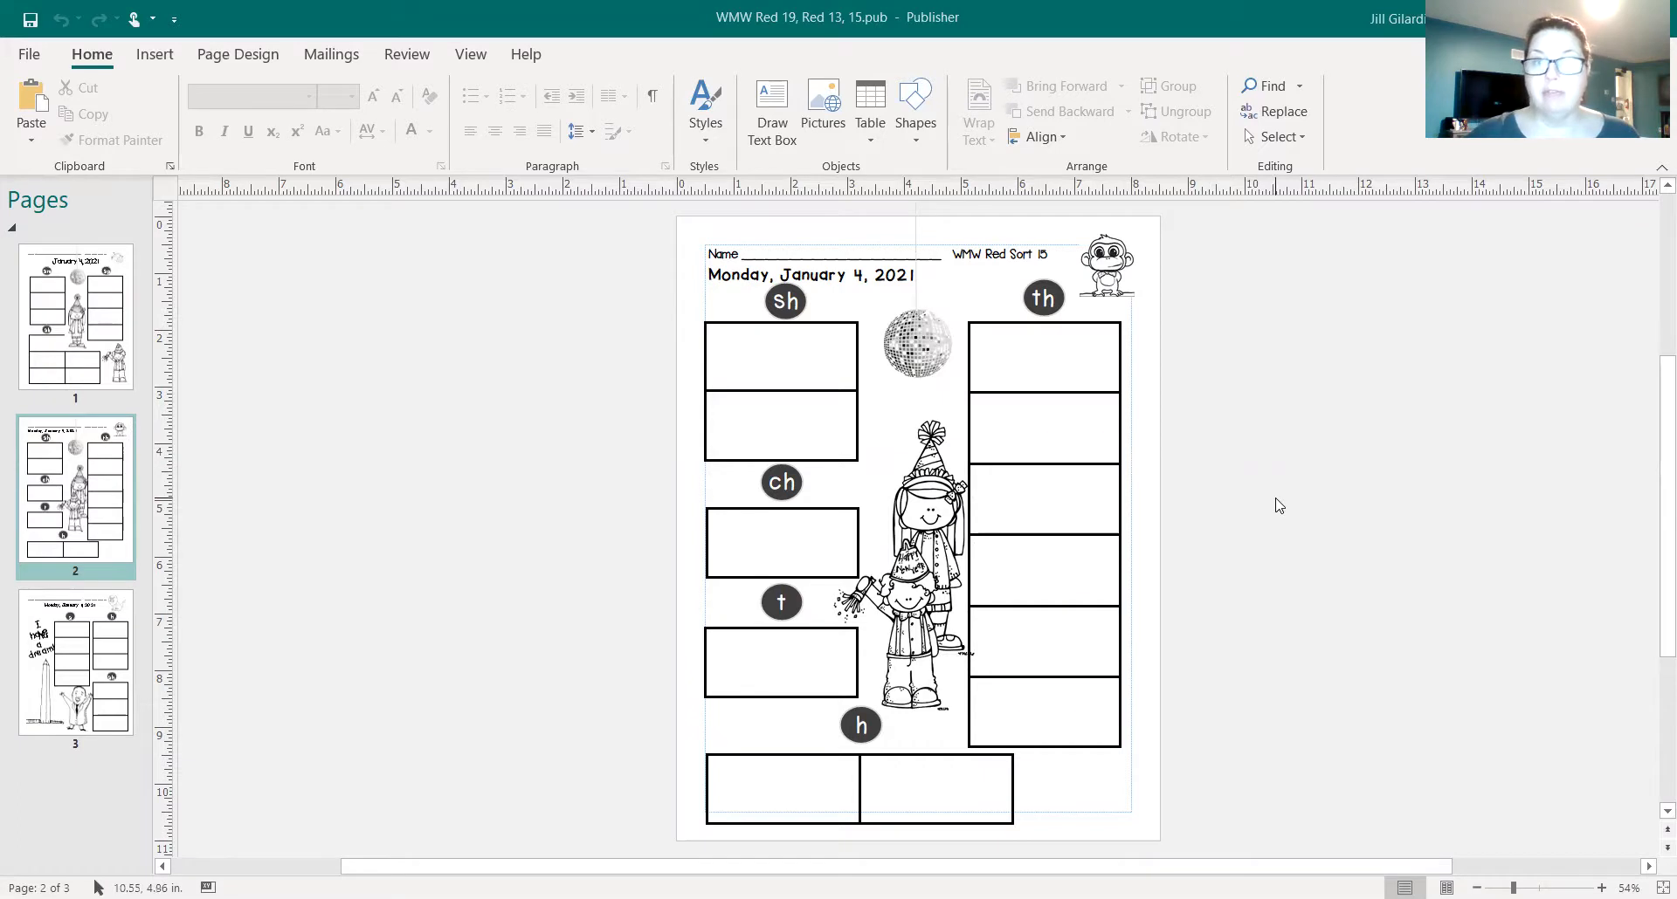
mouse_move(1223, 450)
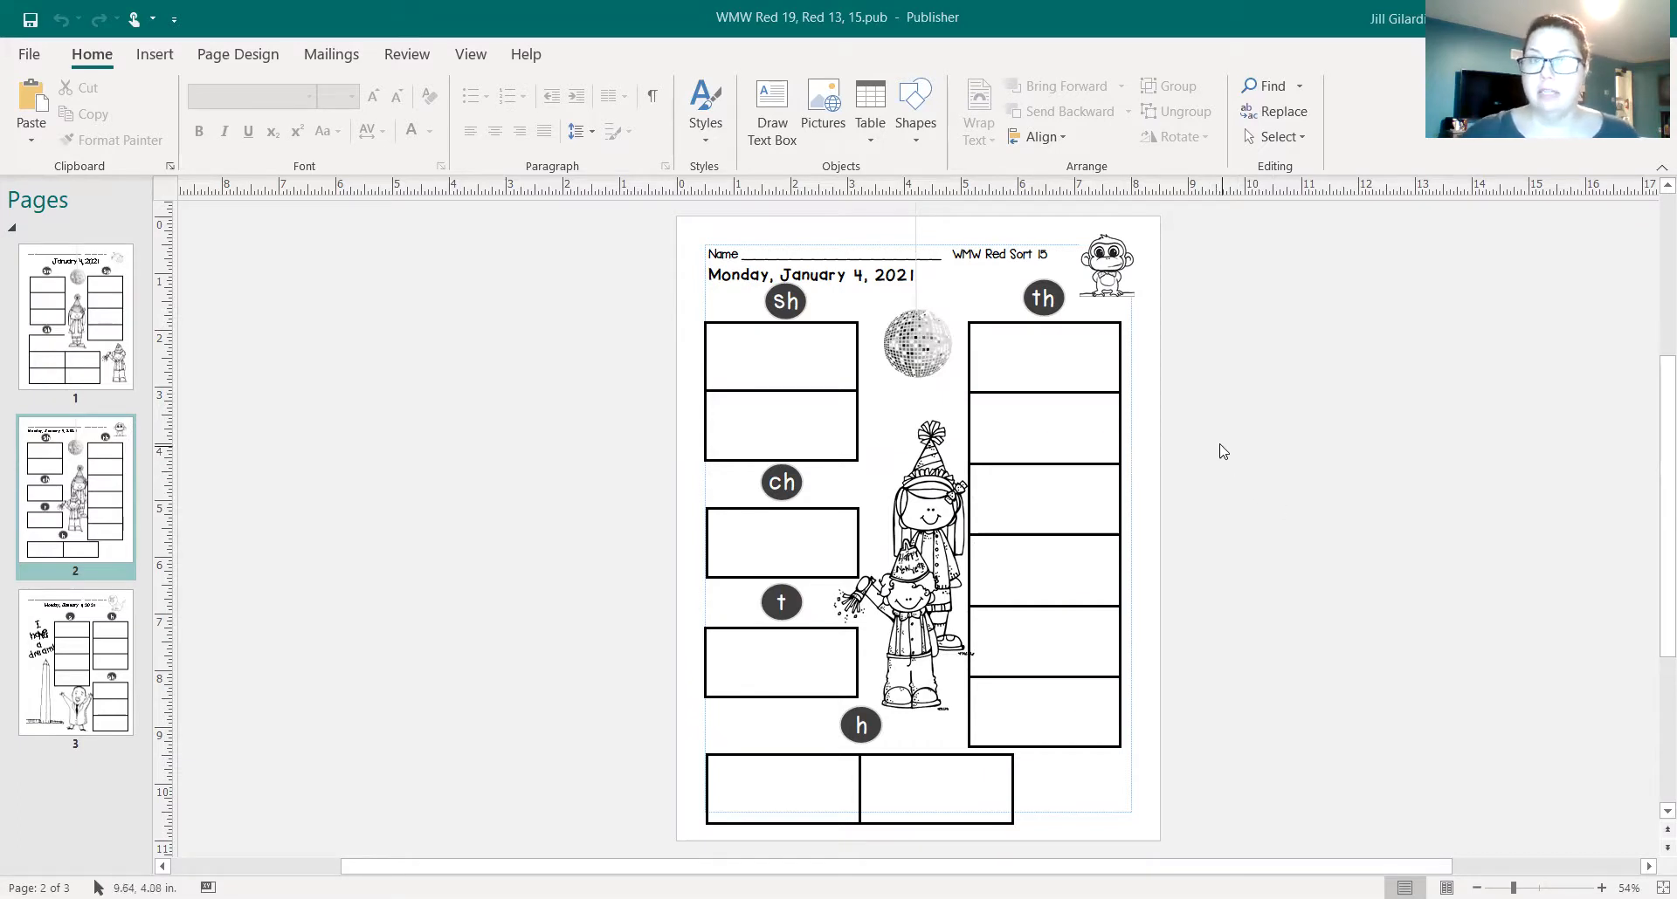
mouse_move(1176, 390)
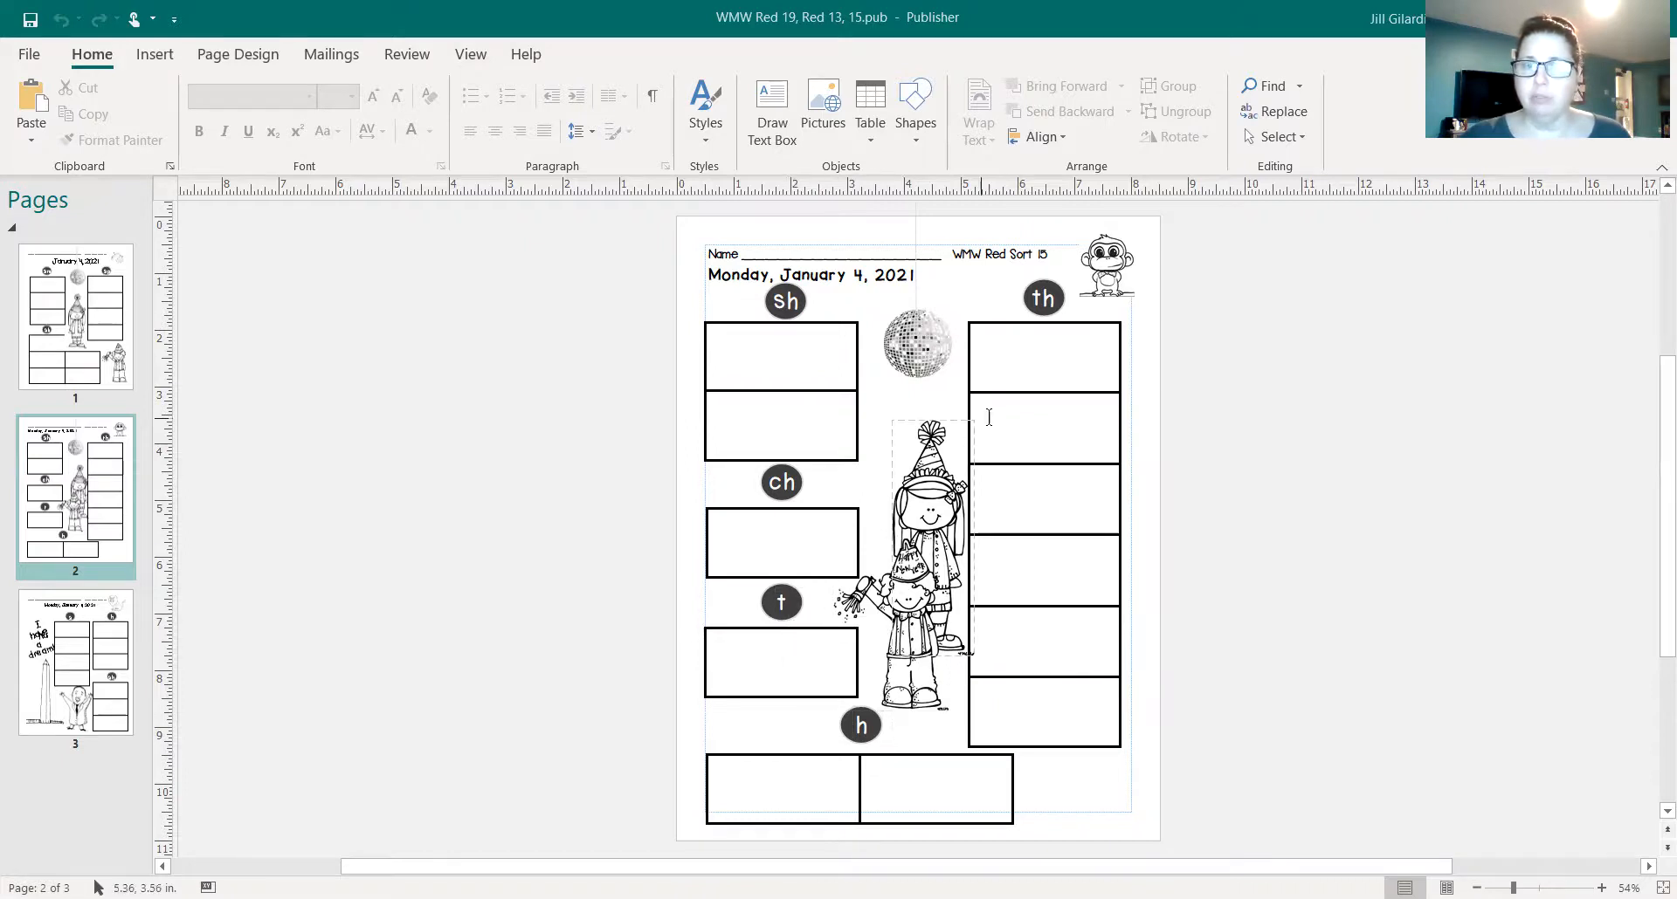
Bring up the Google Slides sort slide with empty t, h, th, ch, sh columns and twelve word tiles
click(791, 631)
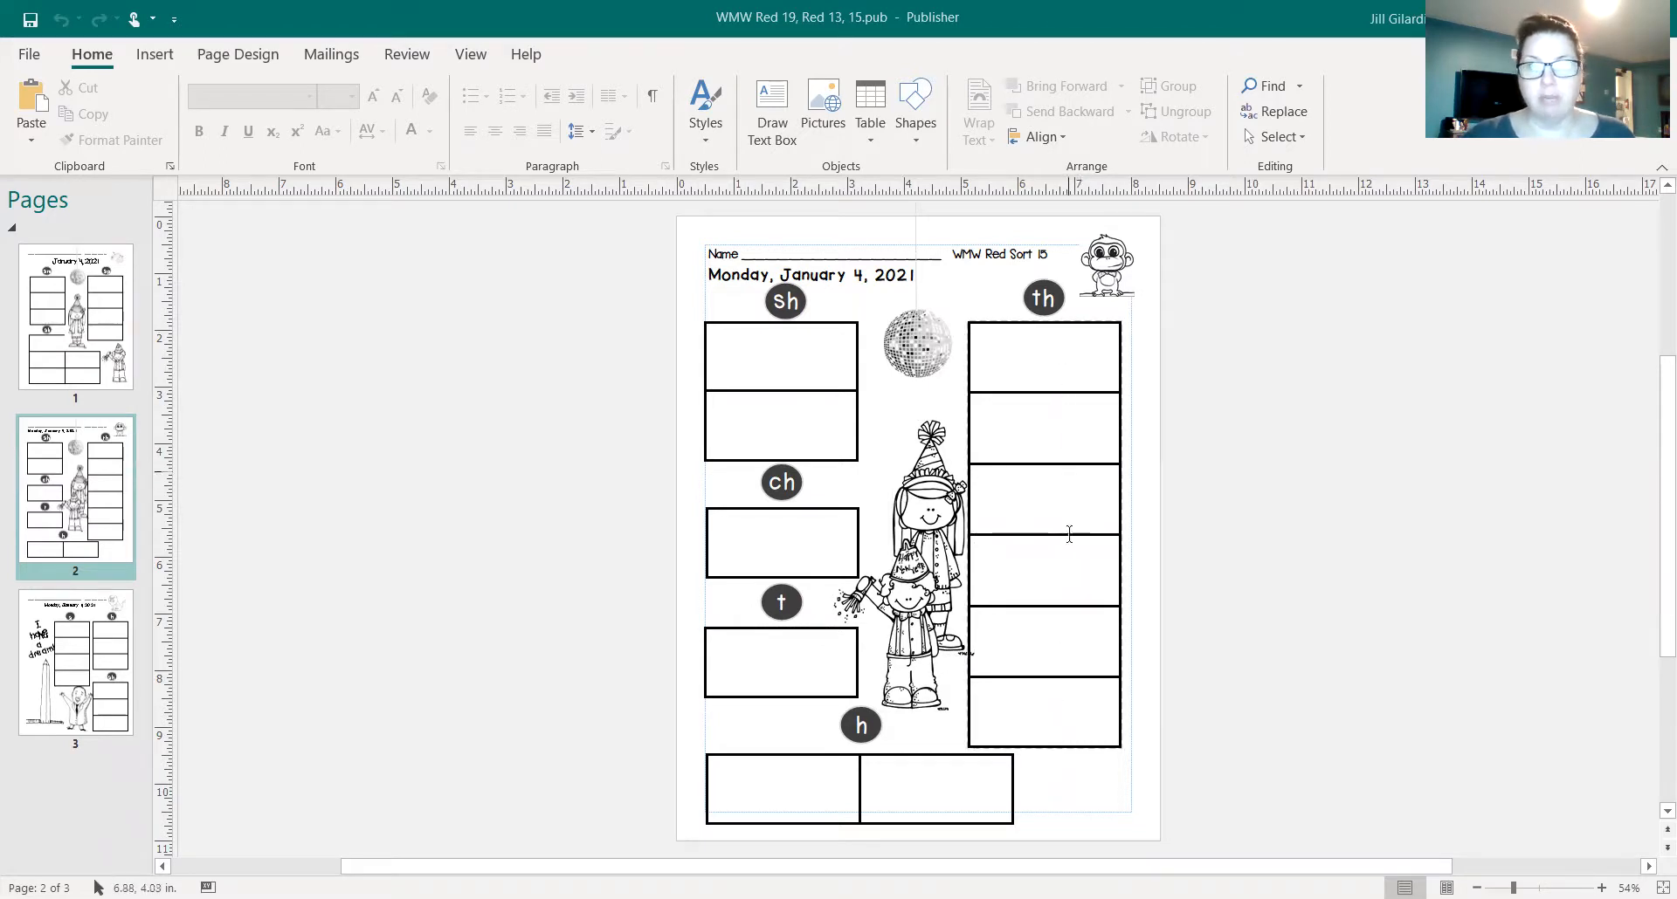
mouse_move(1056, 724)
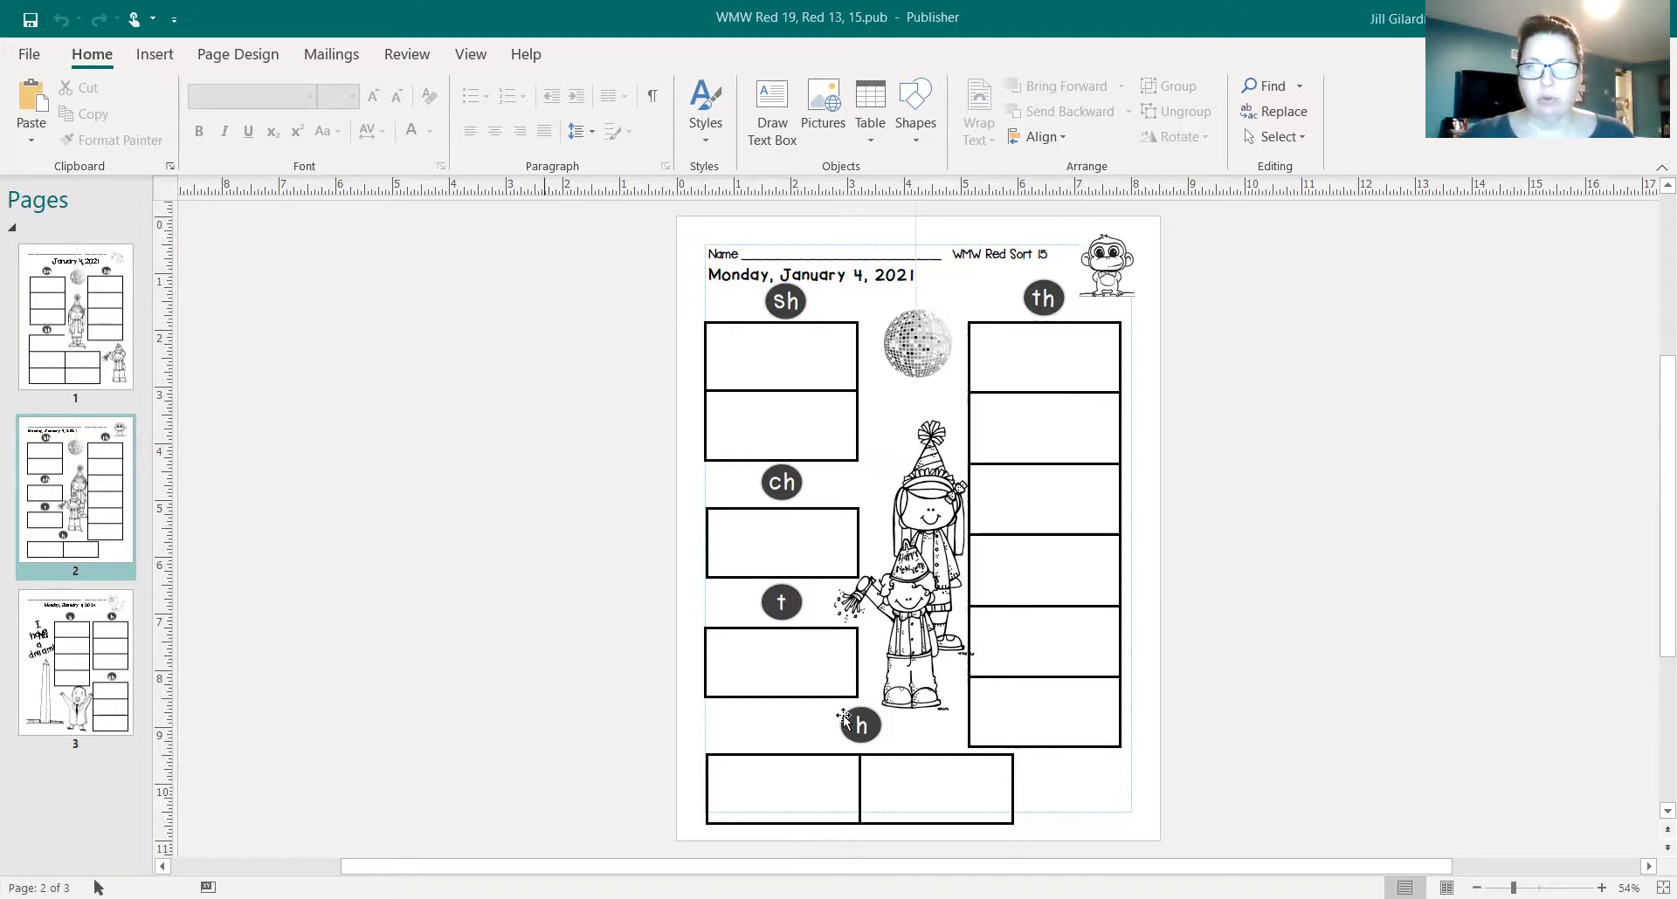
mouse_move(642, 779)
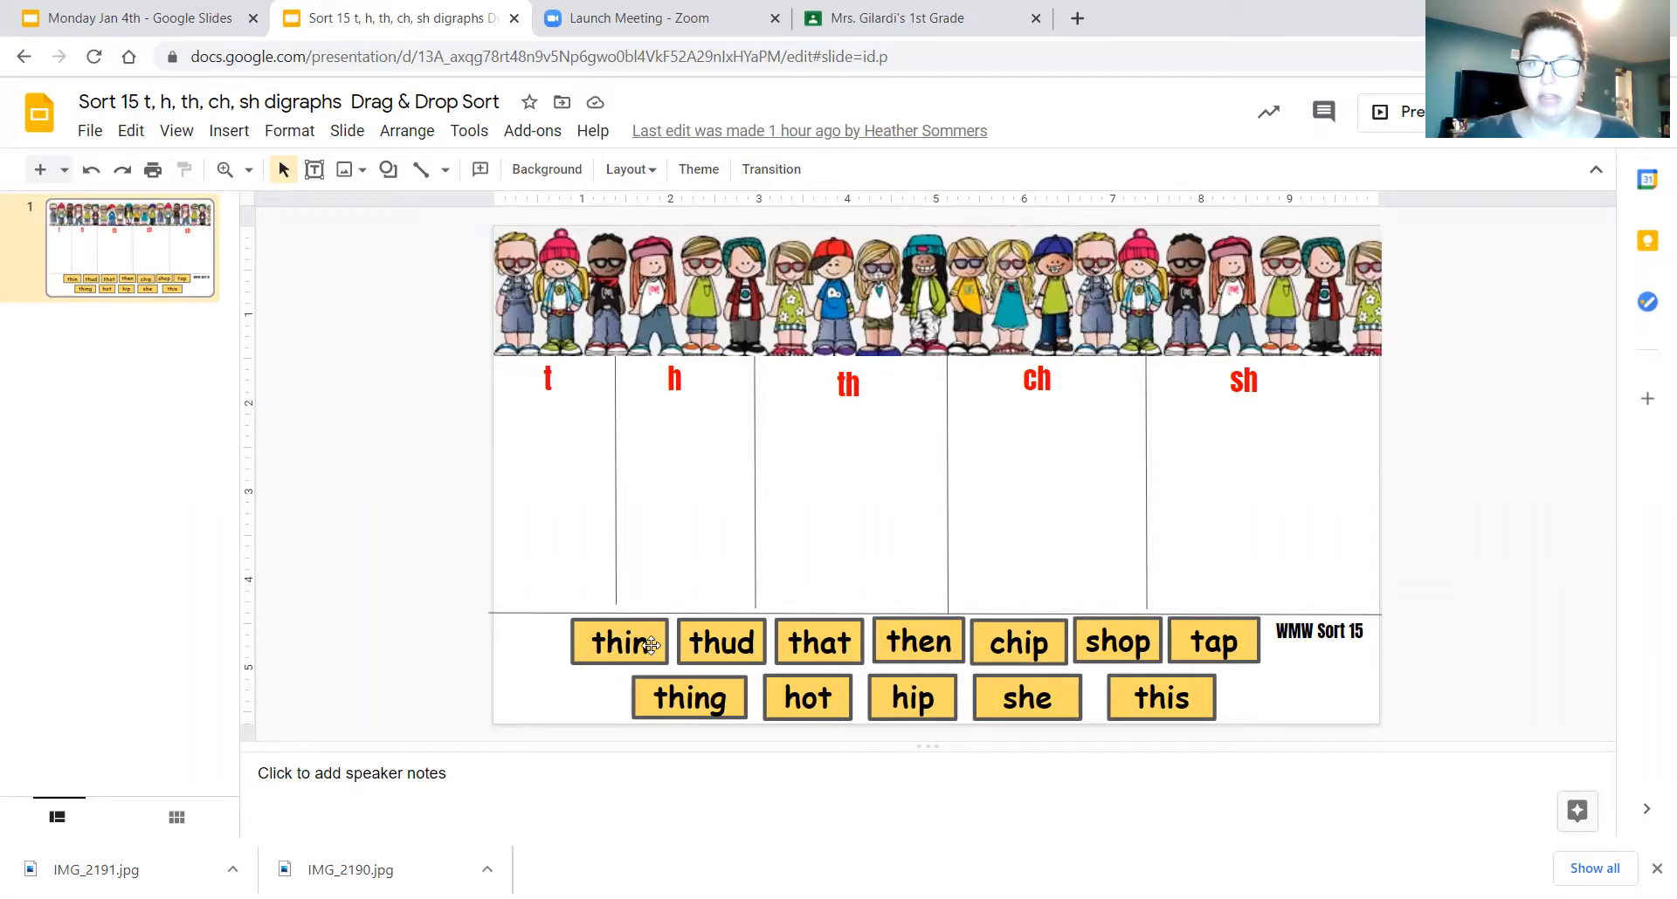
mouse_move(685, 660)
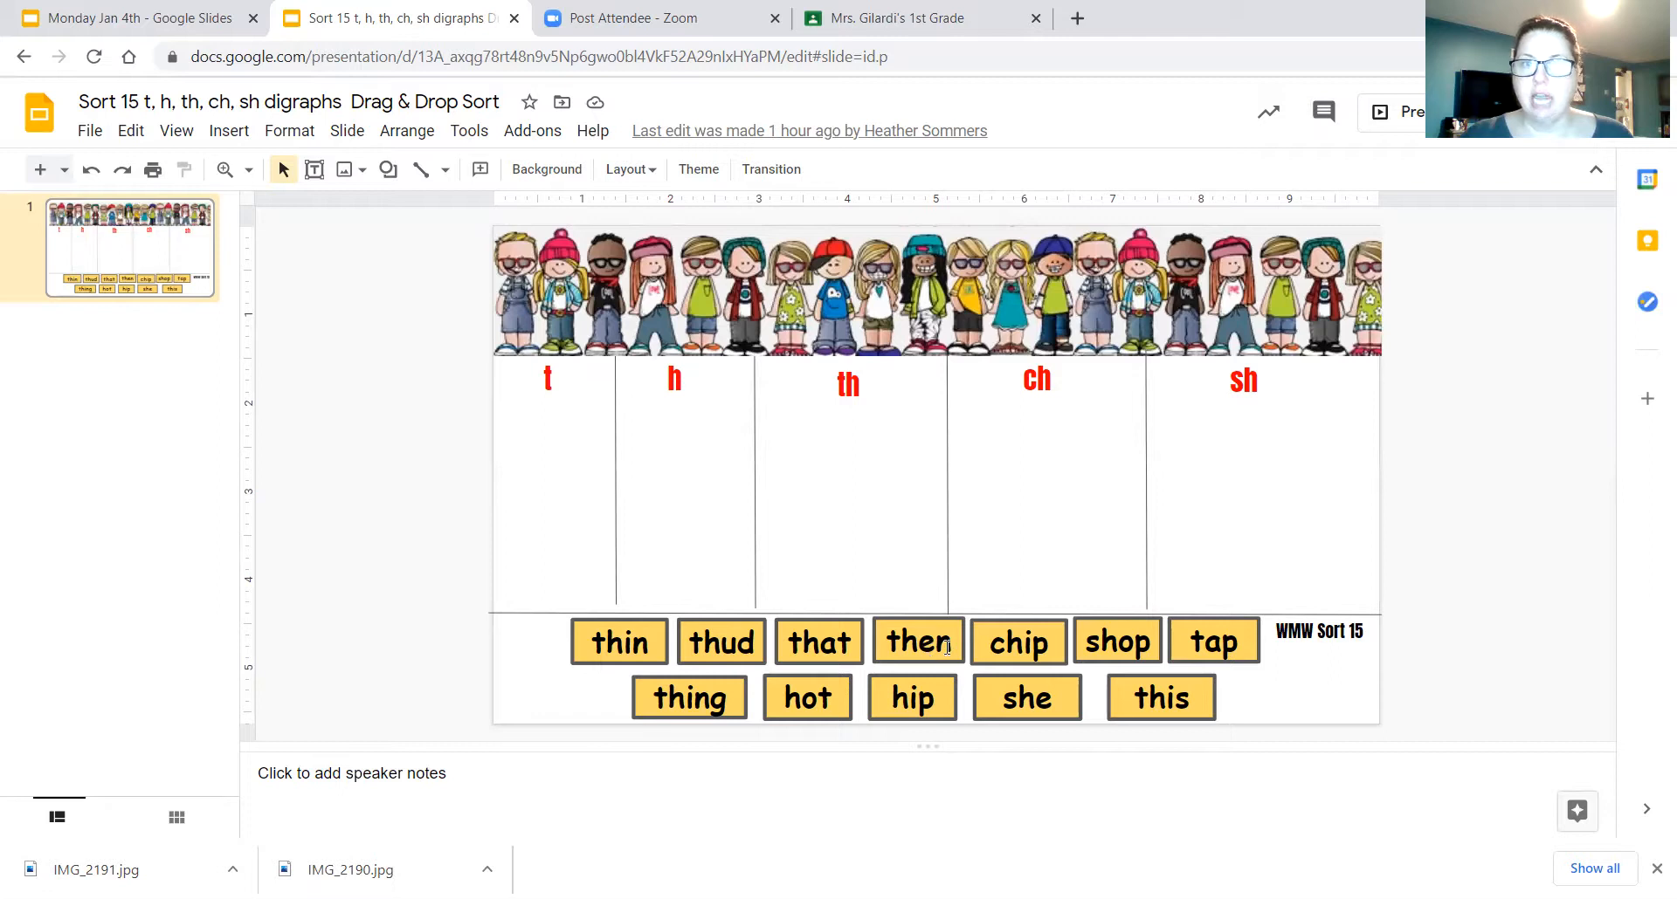
mouse_move(977, 639)
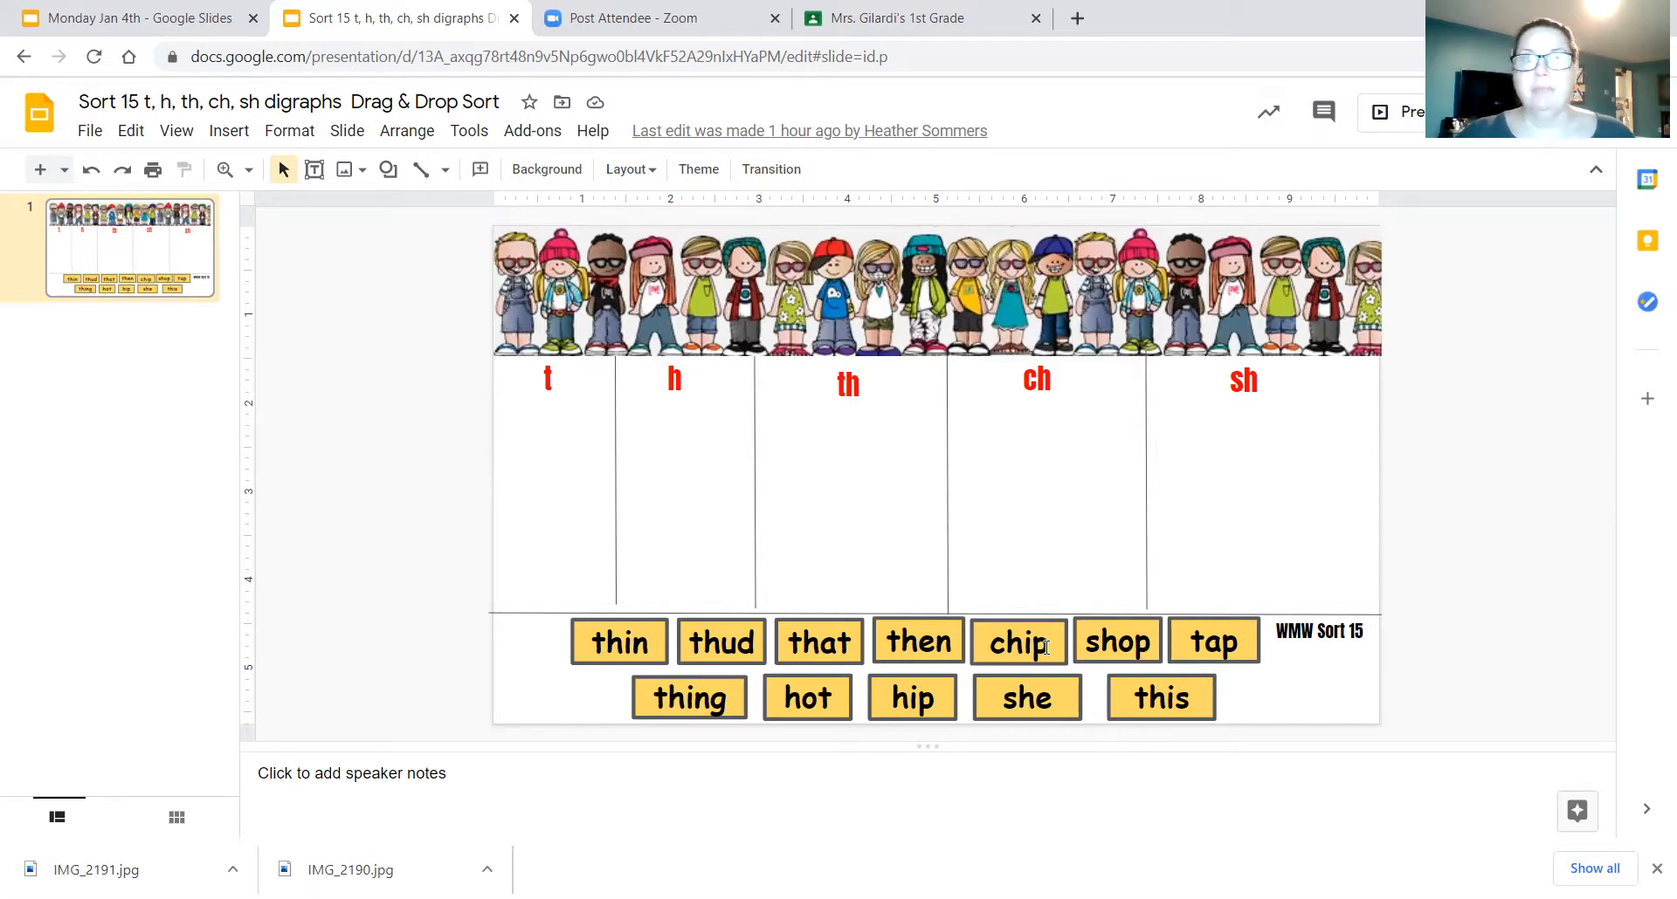
mouse_move(1092, 661)
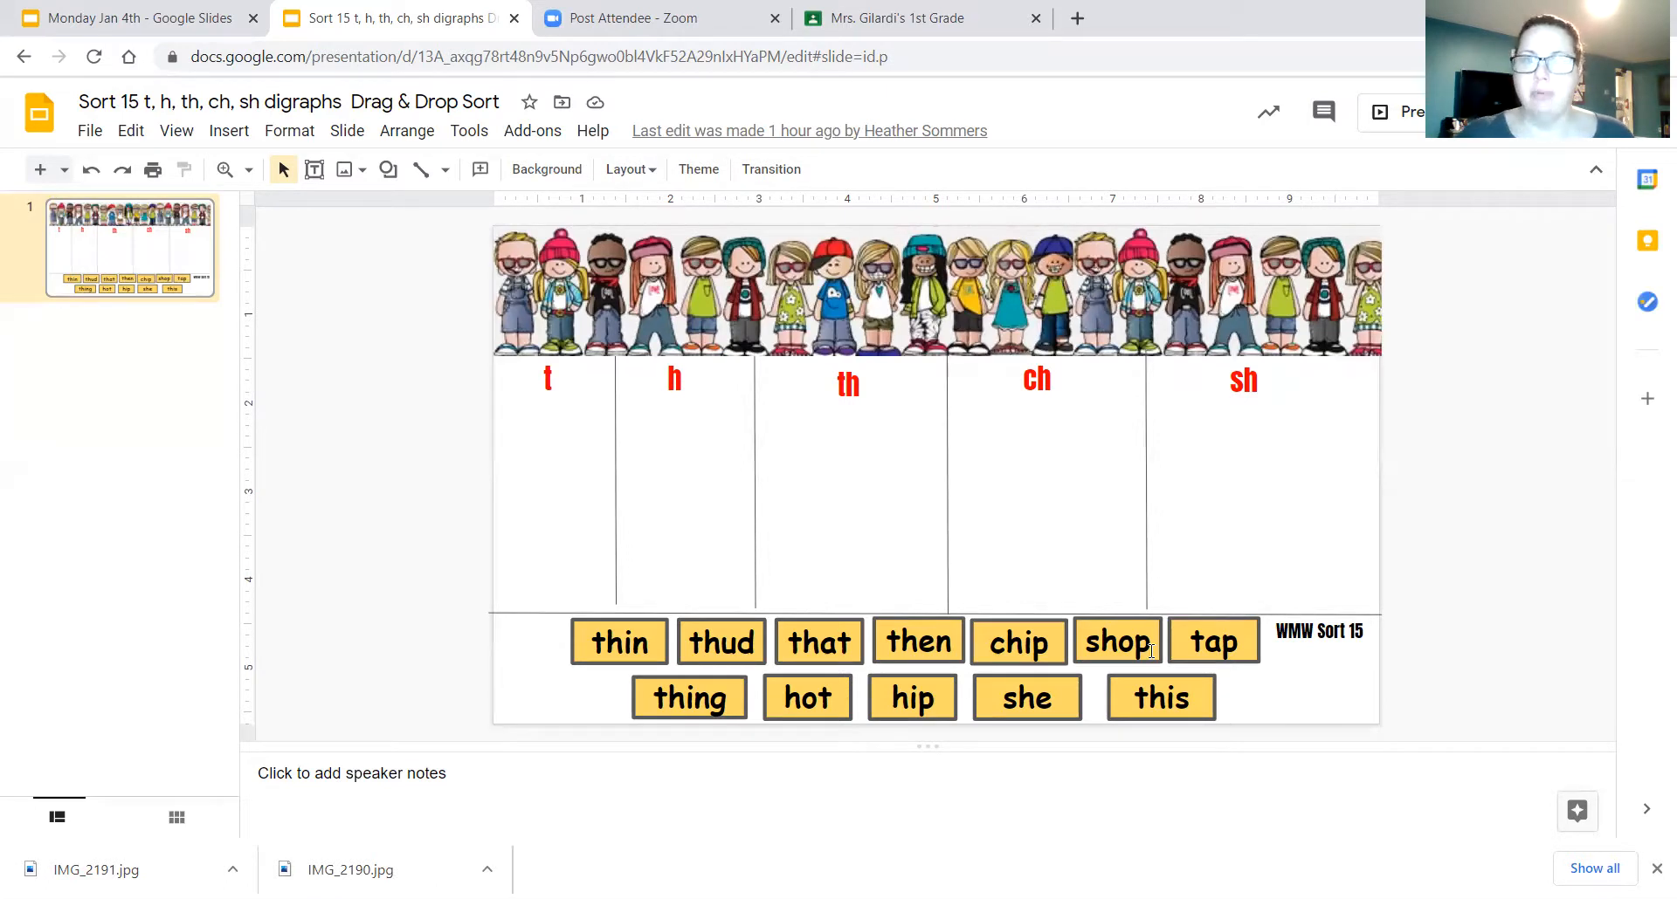
mouse_move(1214, 642)
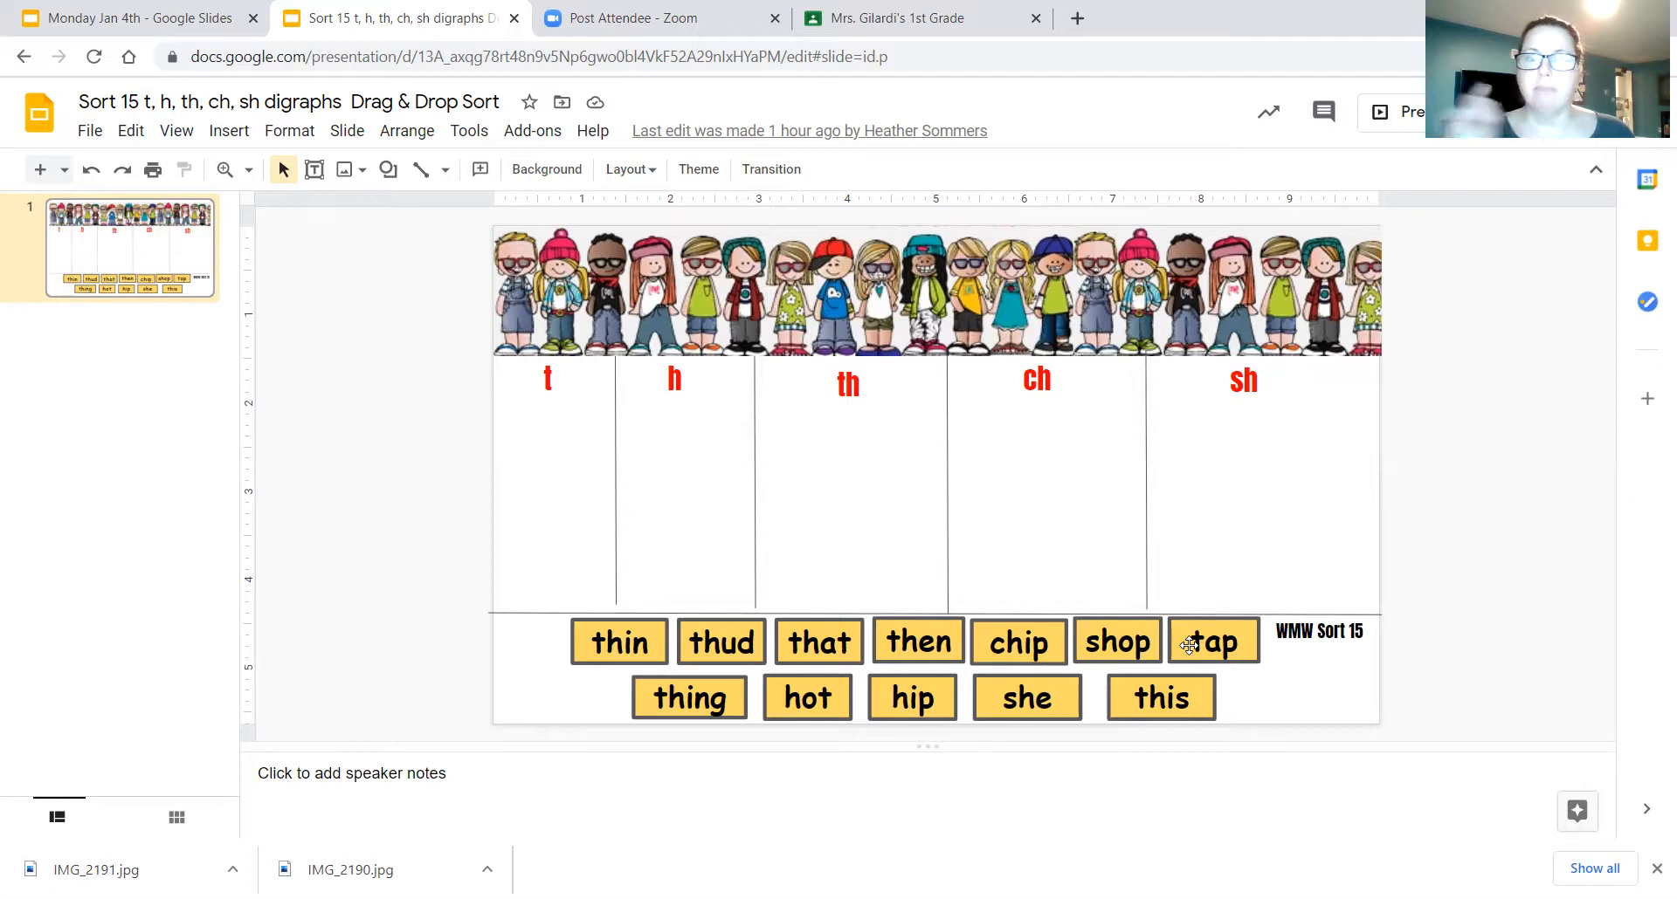
mouse_move(657, 695)
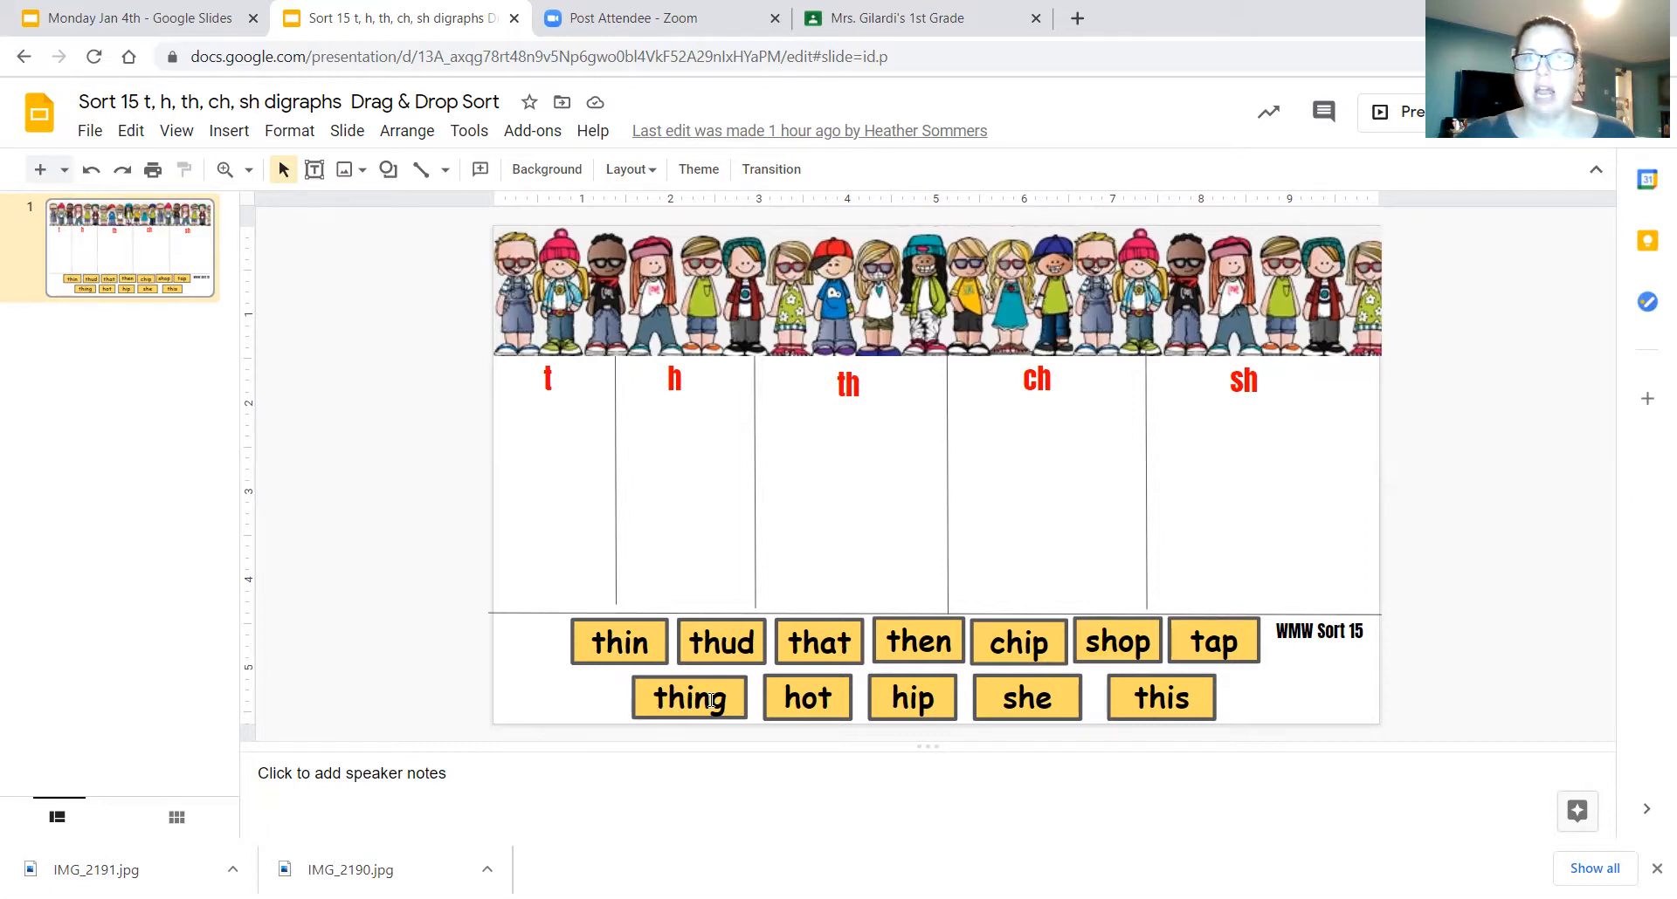
mouse_move(752, 722)
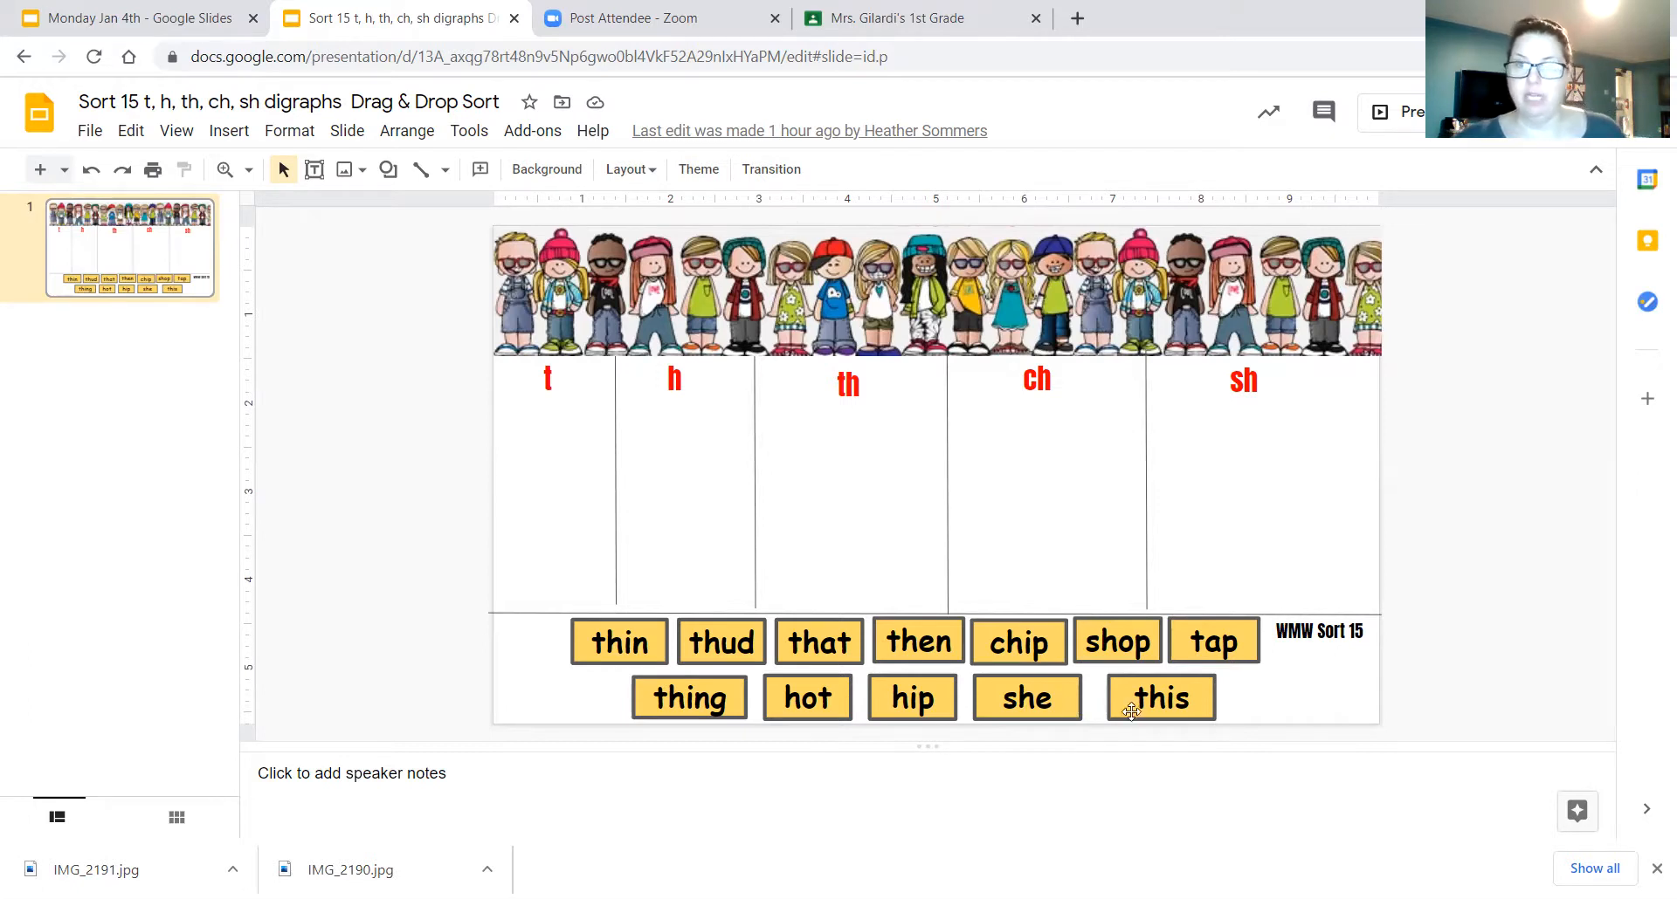
mouse_move(1160, 695)
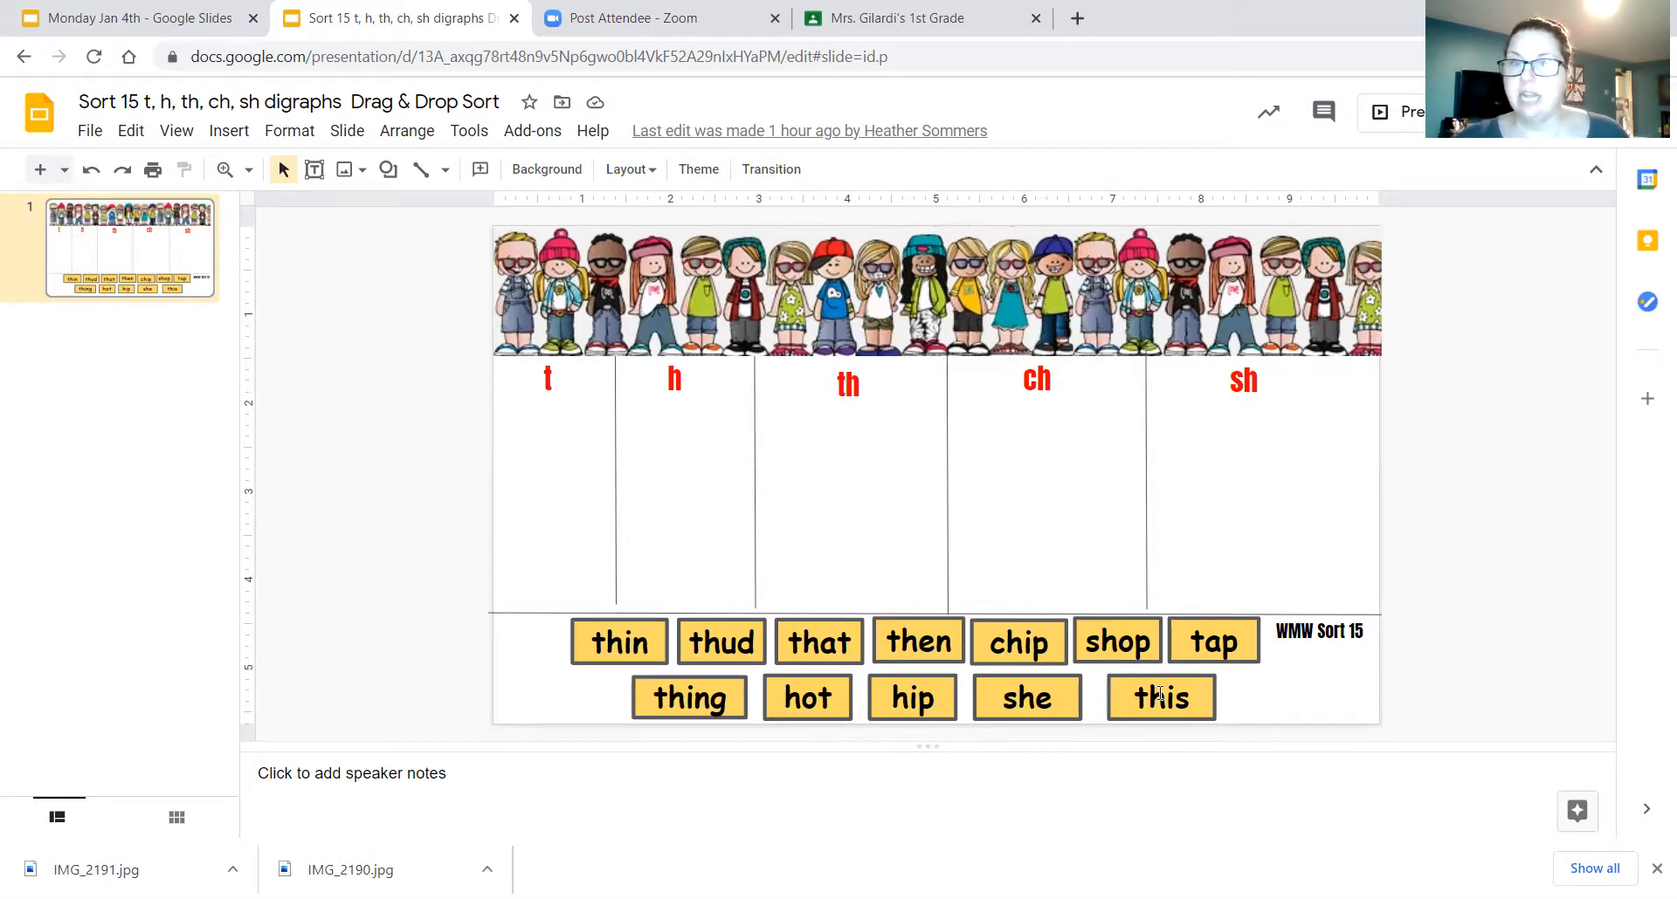